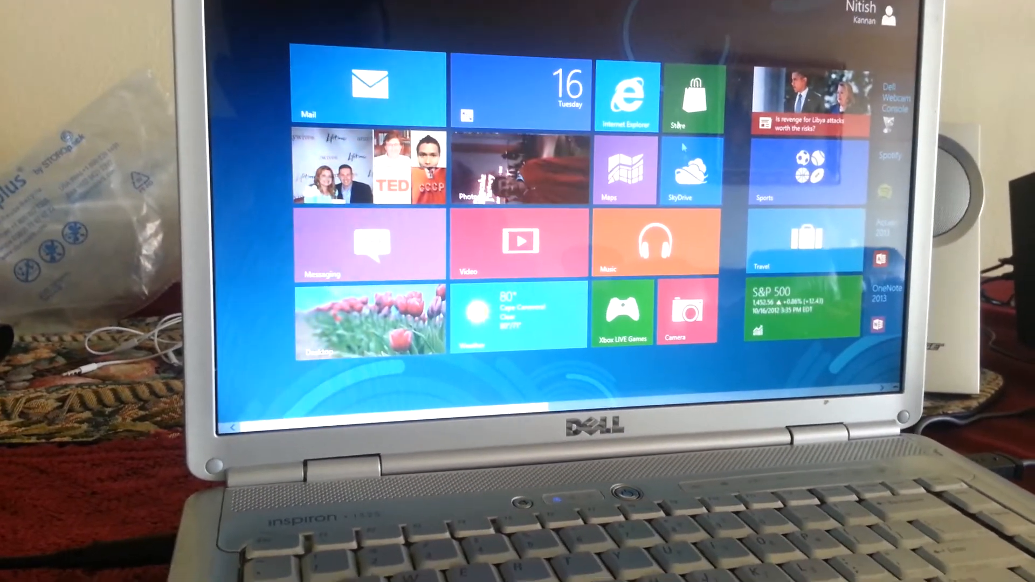
- Open the Real Estate Practice course PDF in Reader and page down through it
click(691, 95)
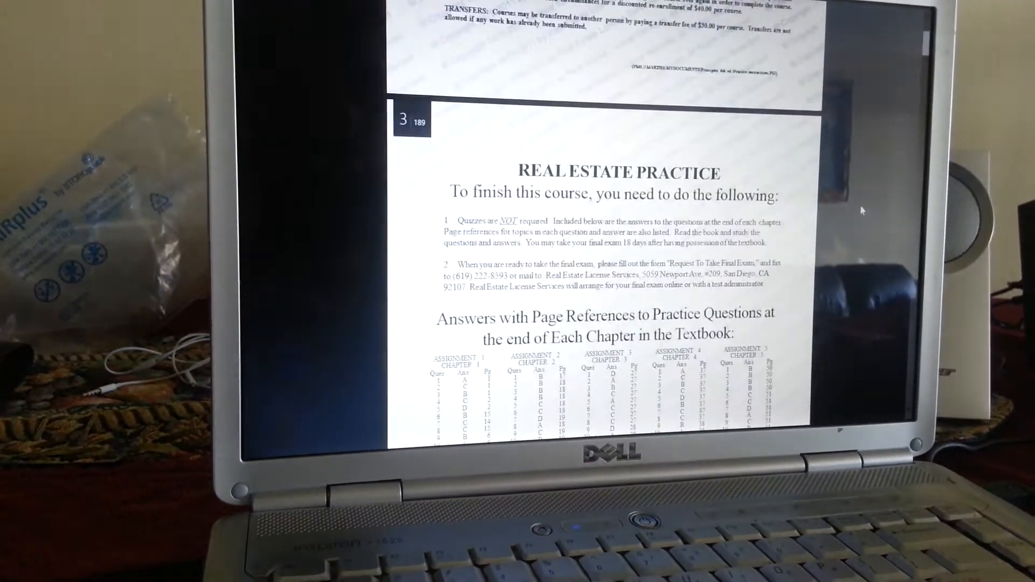
scroll(down, 3)
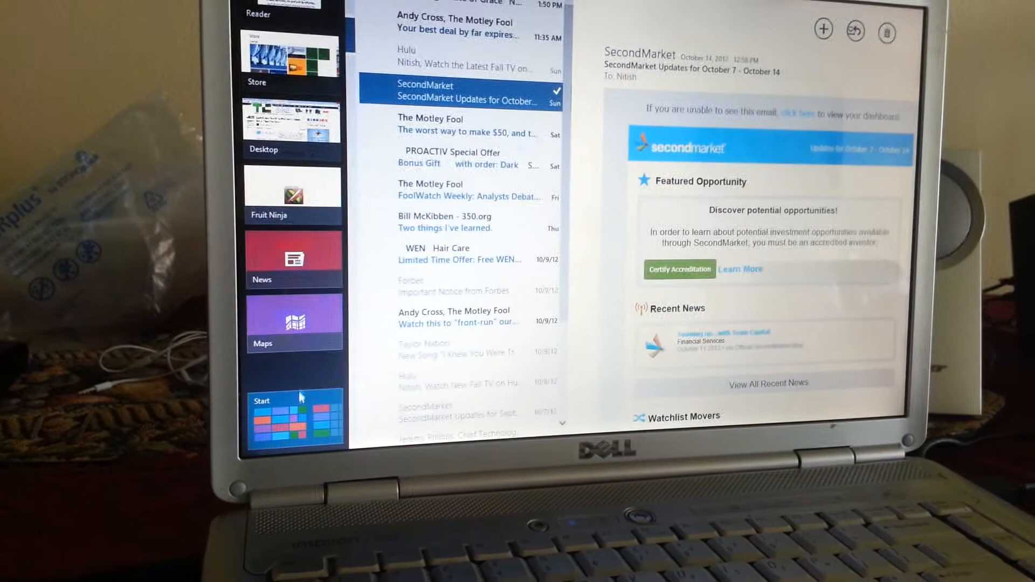
- Switch from the Mail inbox to the Weather app via the app switcher
click(293, 419)
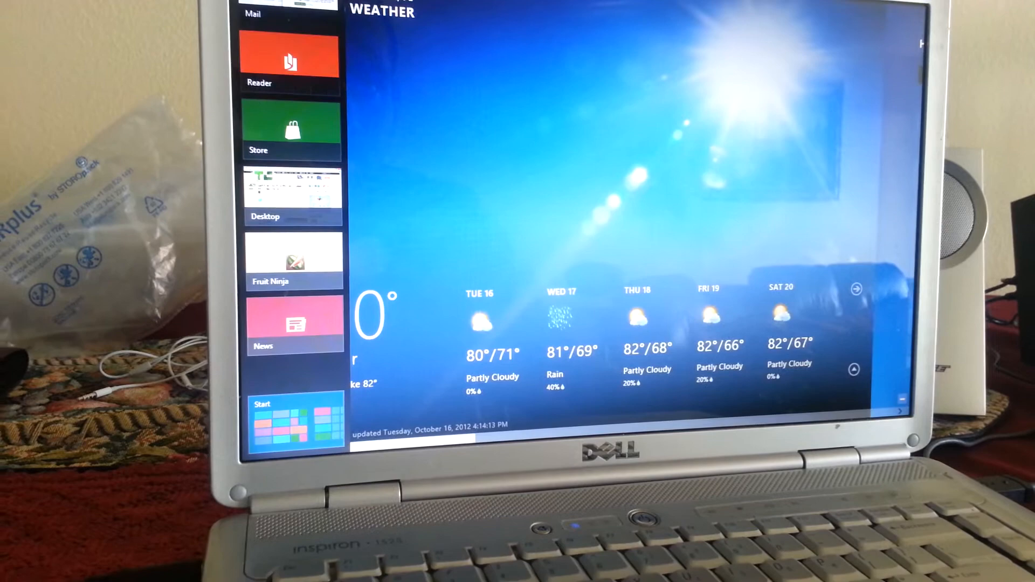
- Return to the Start screen and scroll right toward the Desktop tile
click(296, 422)
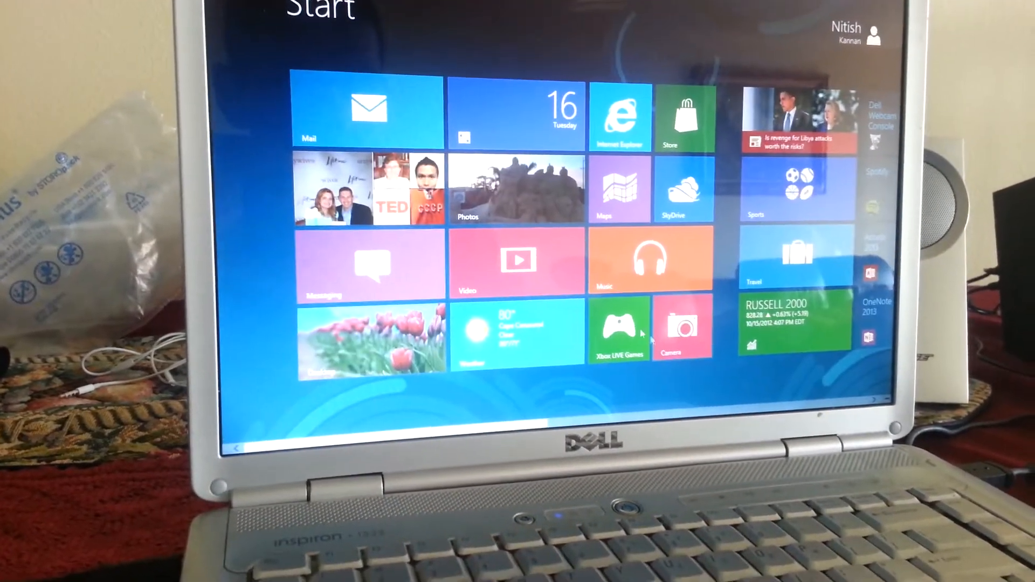
scroll(right, 3)
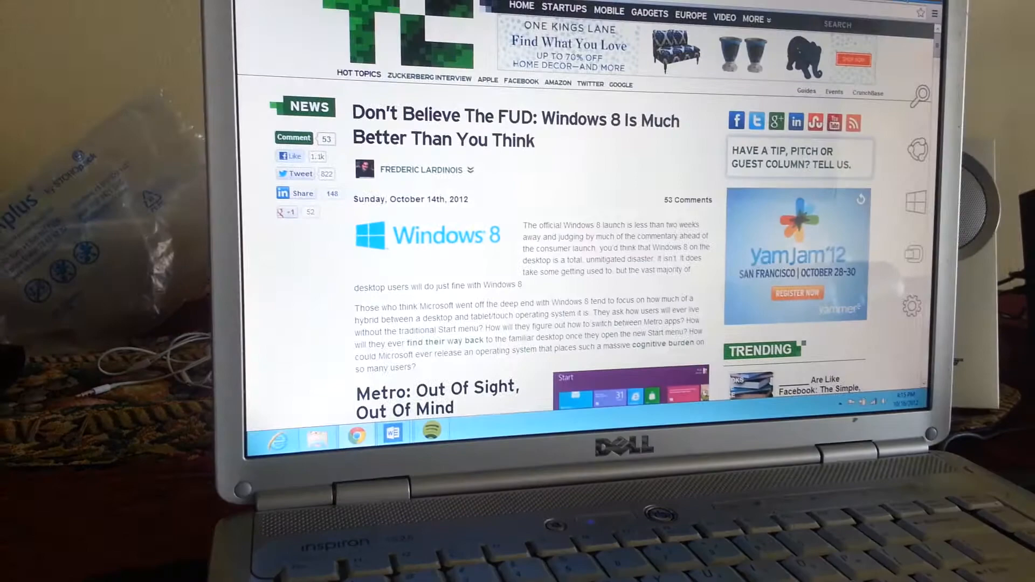
- Leave Internet Explorer for the Start screen's Office 2013 tiles
click(391, 426)
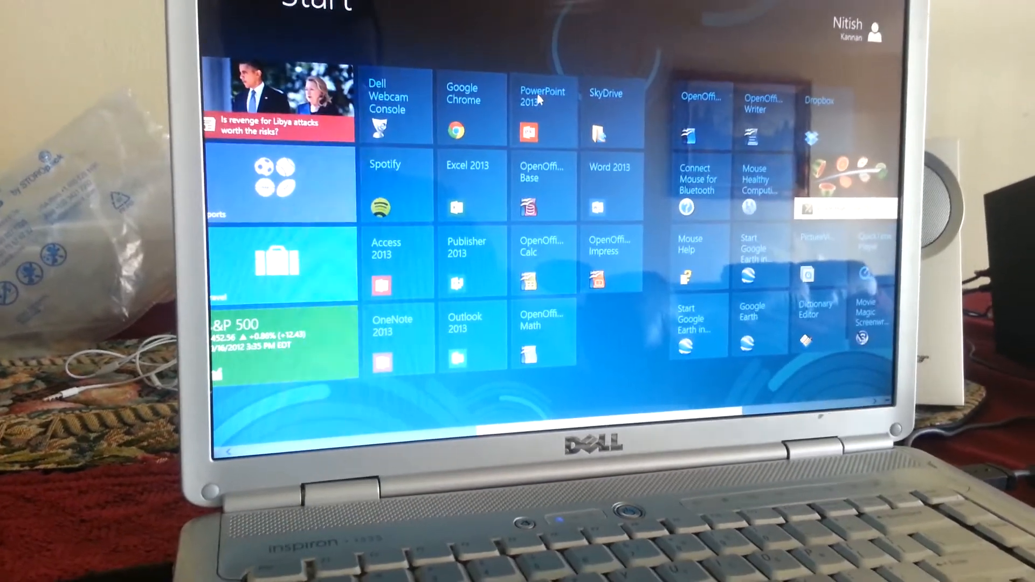
- Launch PowerPoint 2013, decline the default-program prompt, create a blank presentation and type 'how'
click(543, 109)
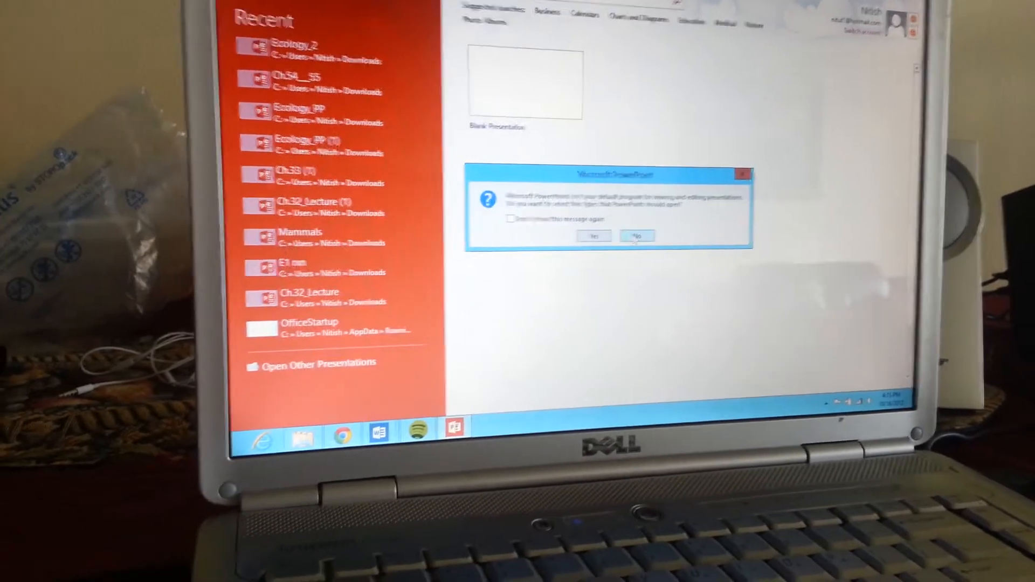
click(636, 236)
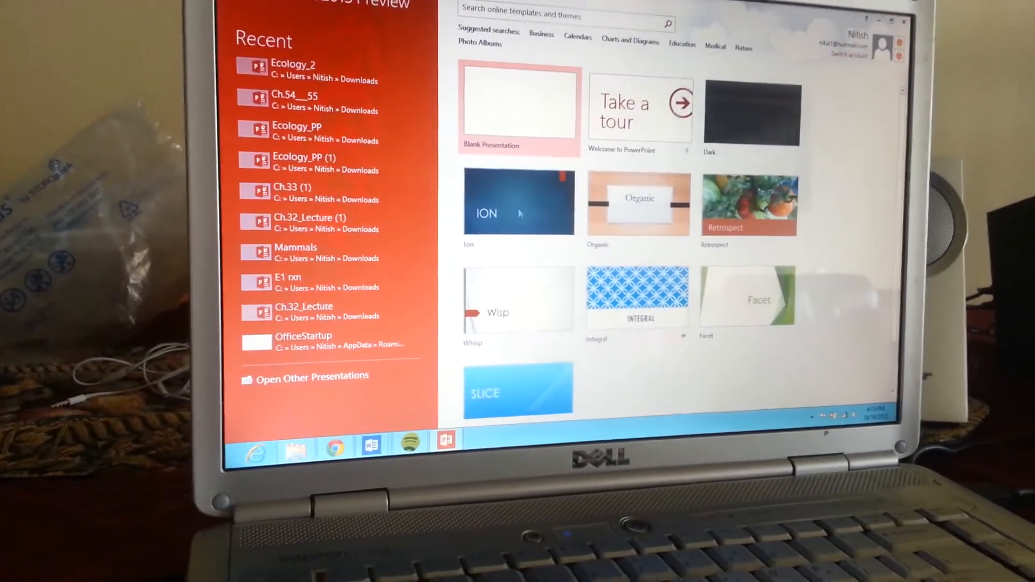
click(519, 106)
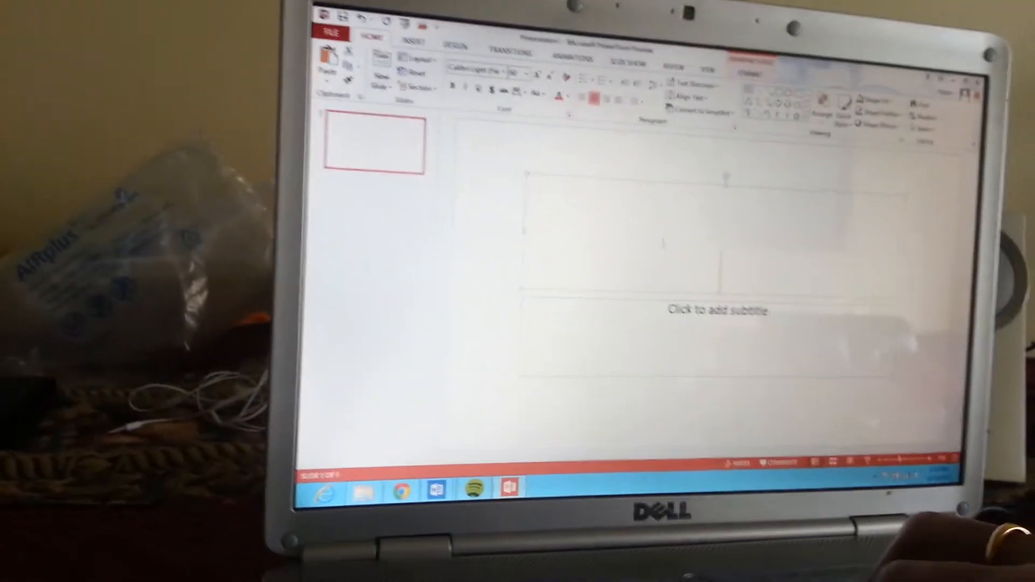
text(how)
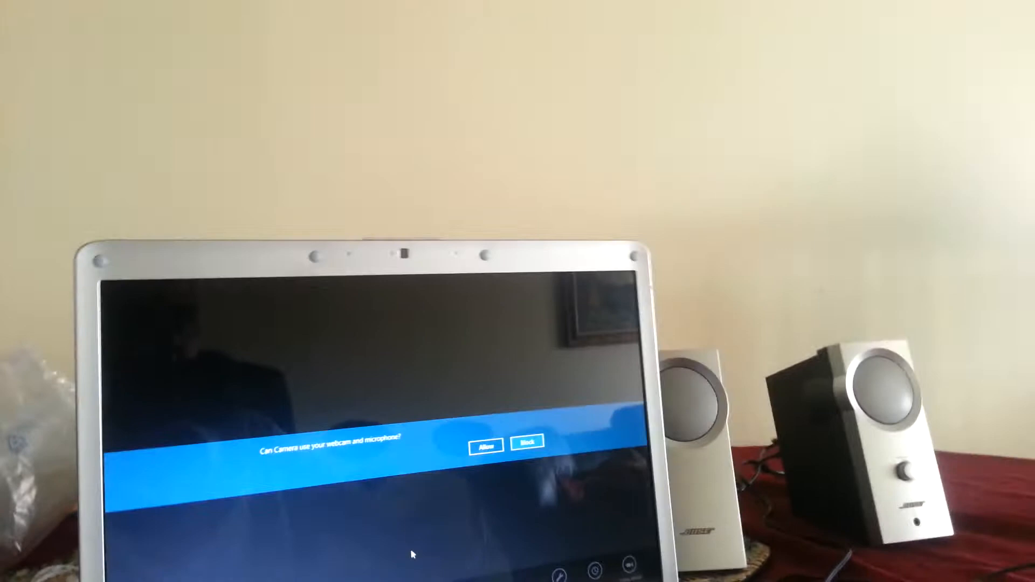
- Allow Camera to use the webcam and microphone, then switch away to another app
click(484, 443)
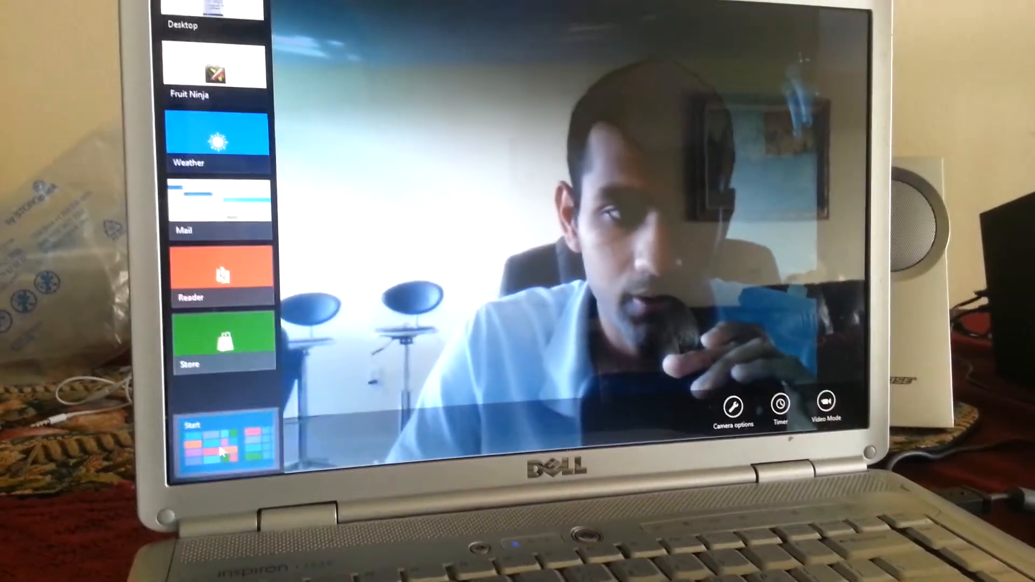
click(238, 439)
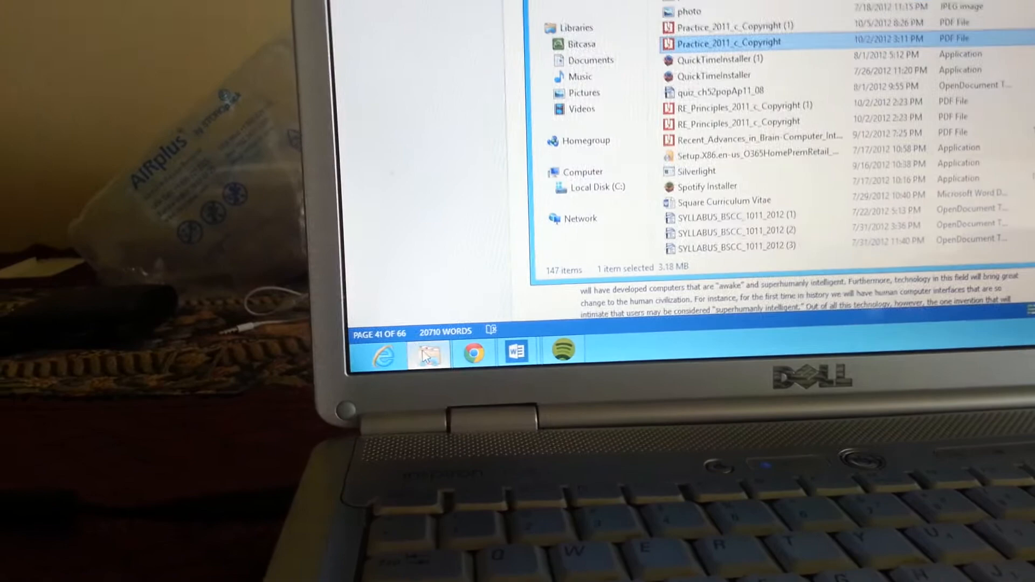
mouse_move(417, 351)
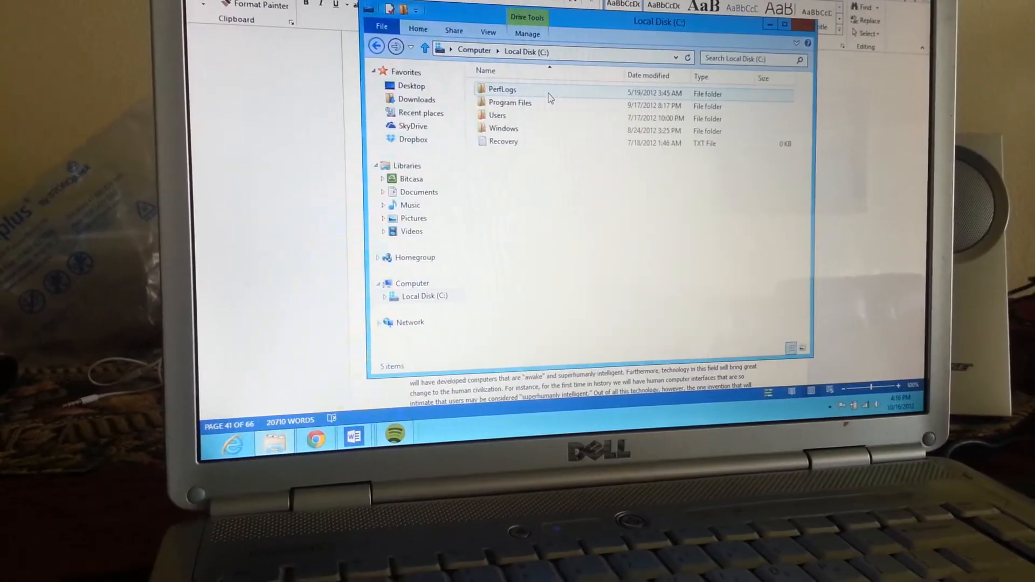
- Go back from Local Disk (C:) to the Computer view of drives
click(376, 34)
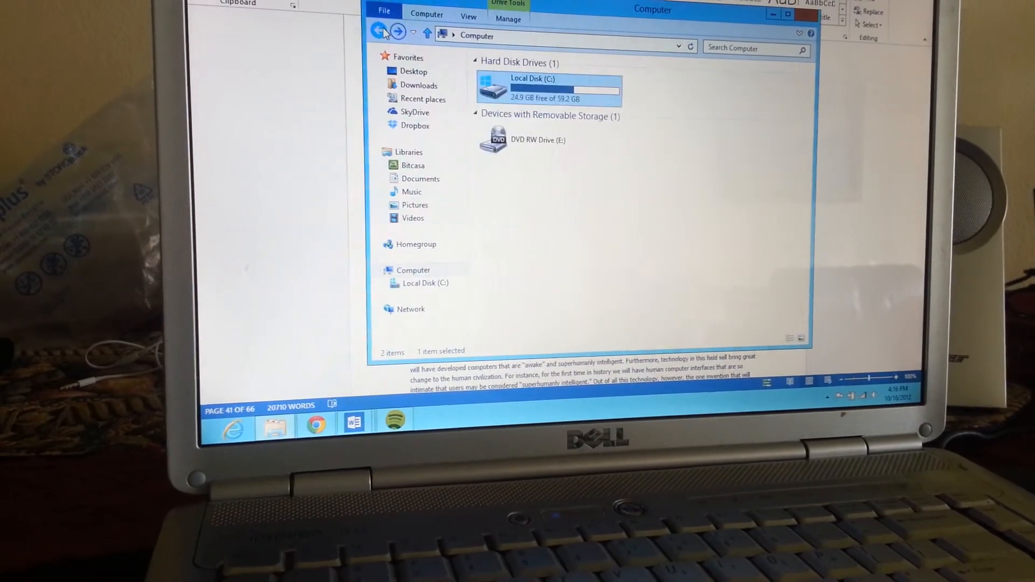